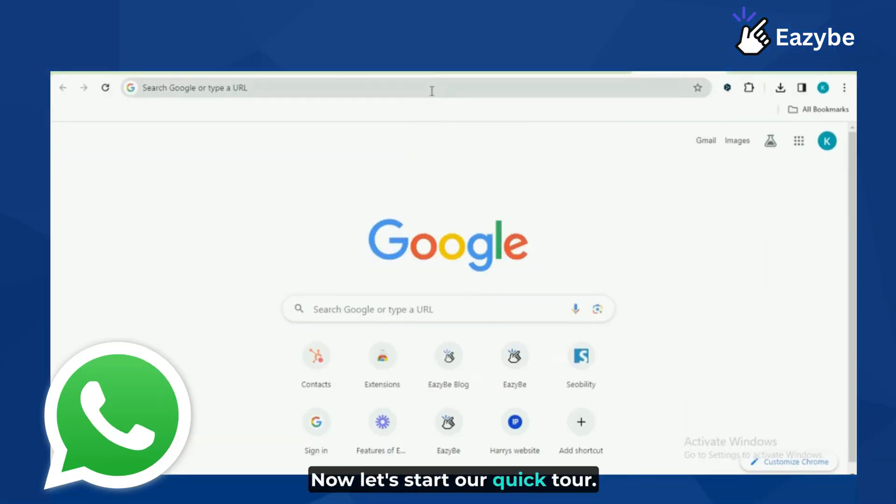
- Search Google for 'eazybe' and open the Eazybe website from the results
type("eazybe")
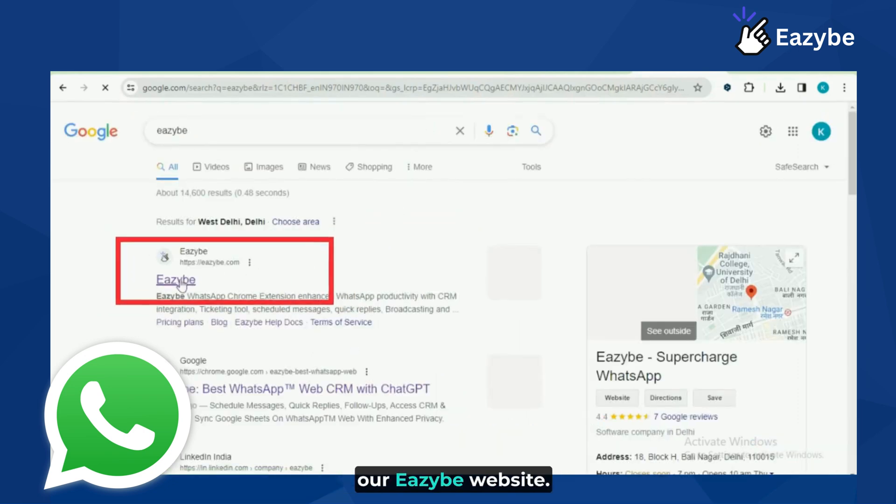
left_click(175, 280)
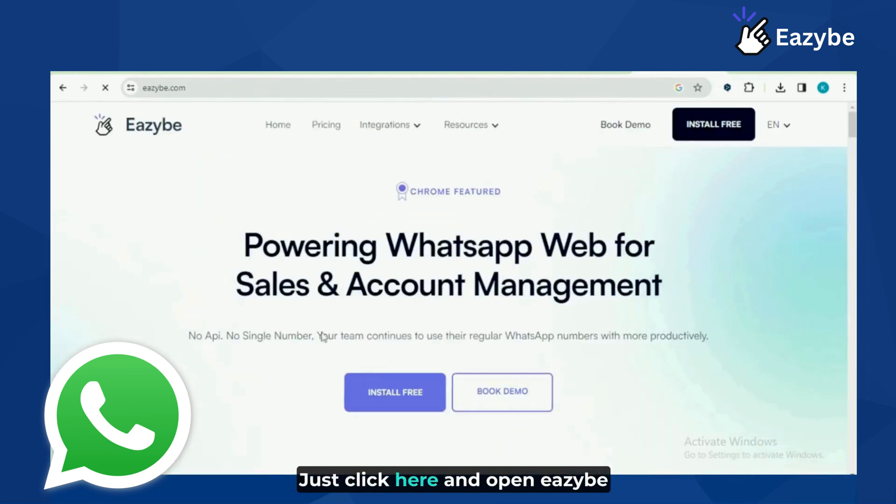
left_click(395, 402)
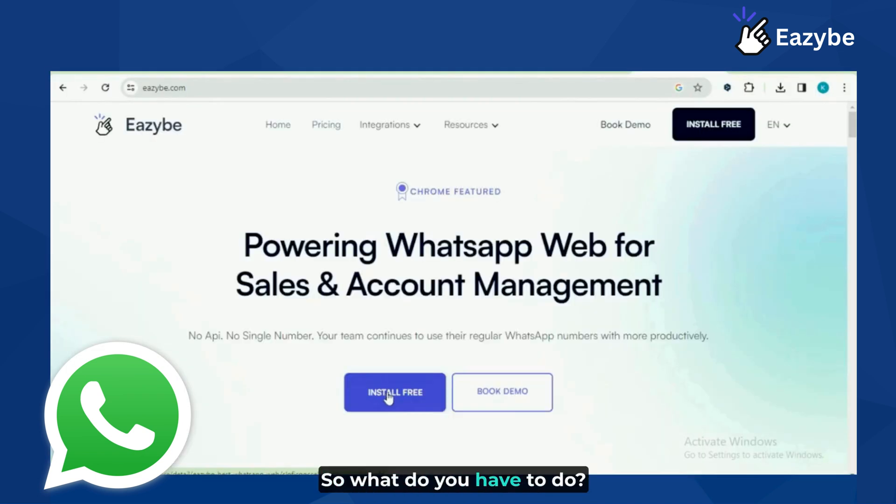
- Add the Eazybe WhatsApp Web CRM extension to Chrome from its Web Store listing
left_click(395, 392)
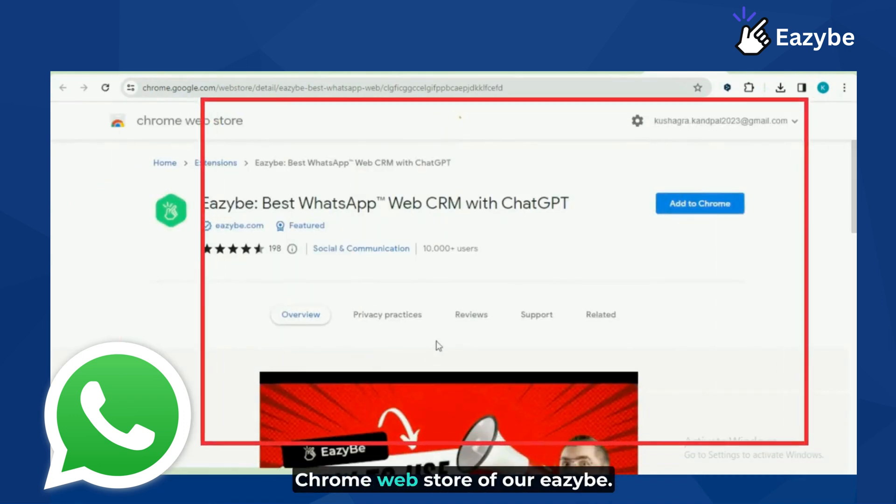
scroll("down", 3)
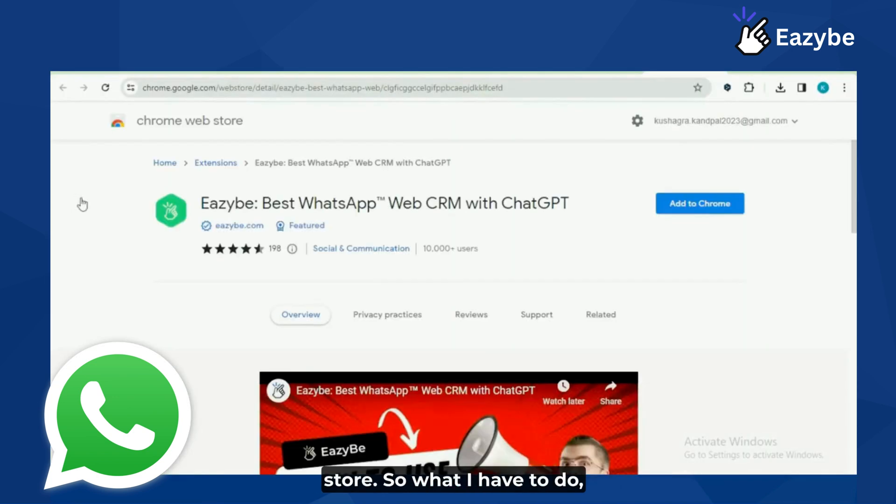
left_click(699, 204)
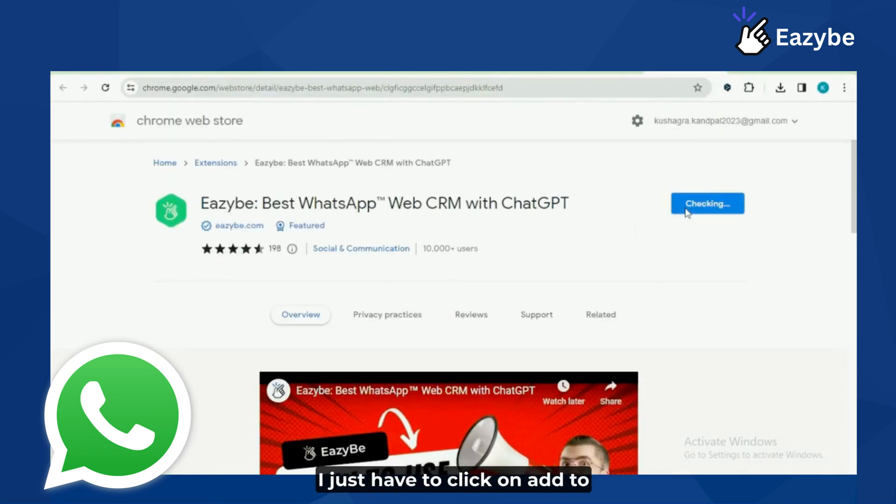
left_click(708, 203)
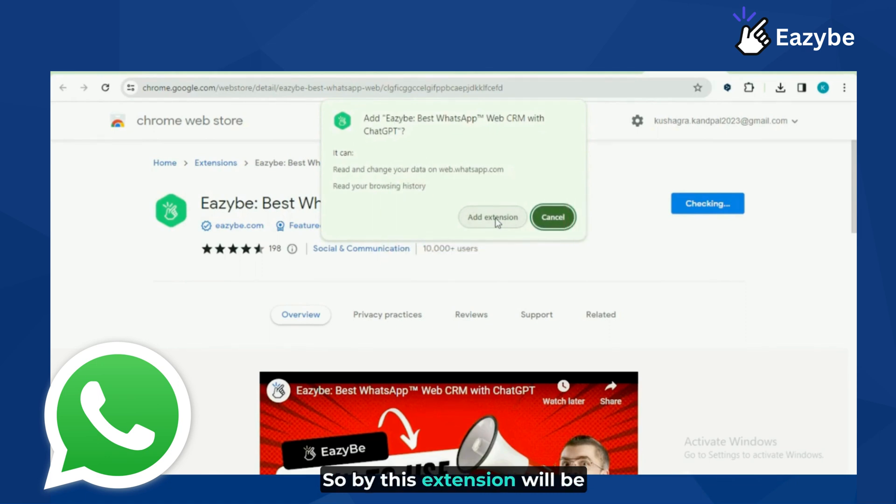
mouse_move(78, 212)
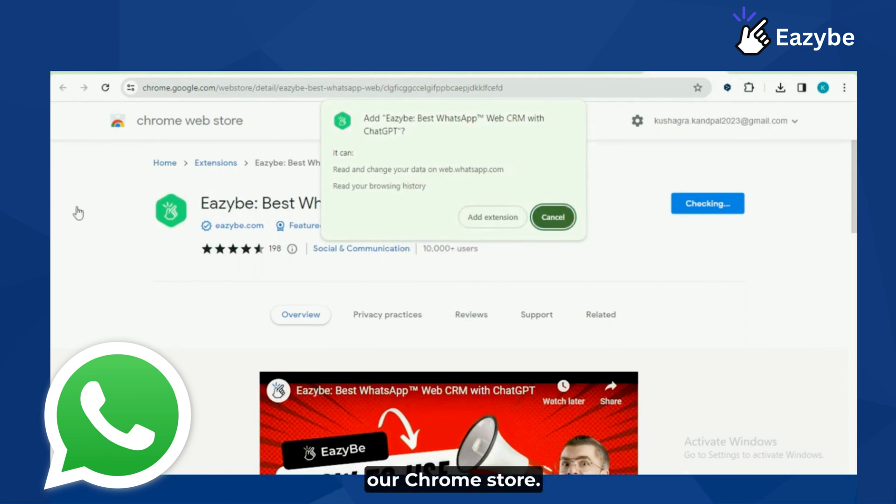
left_click(493, 217)
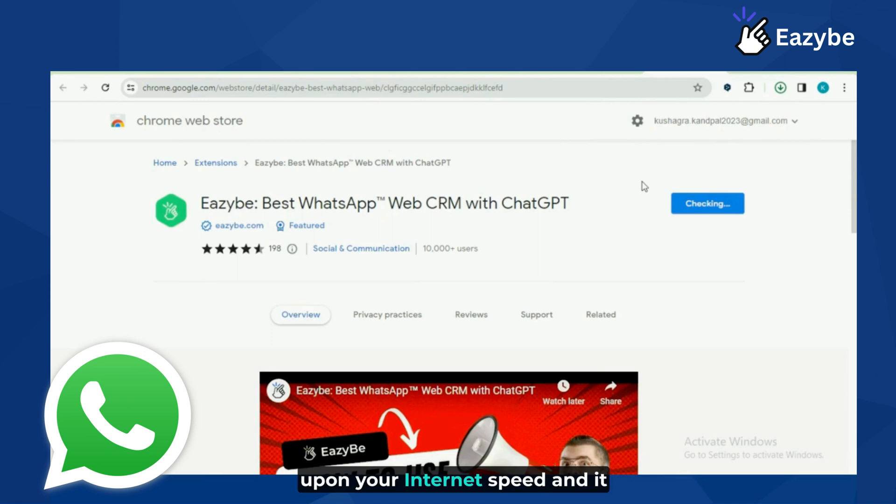
left_click(780, 88)
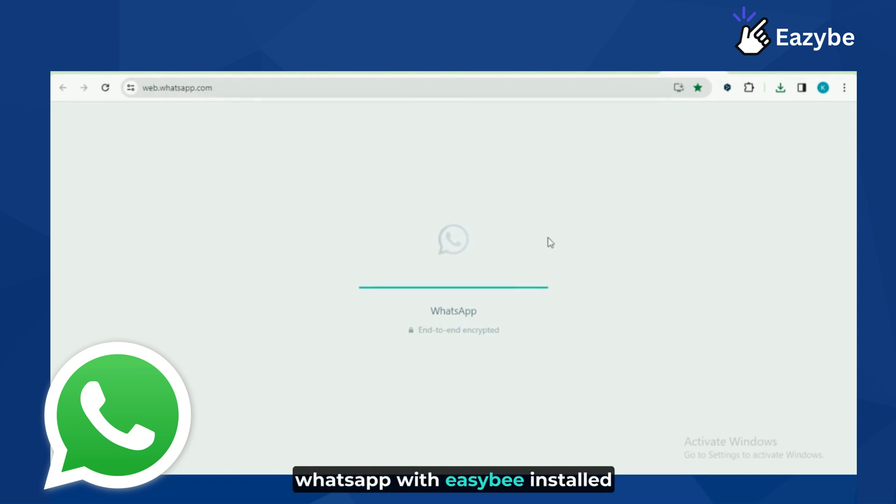
mouse_move(164, 220)
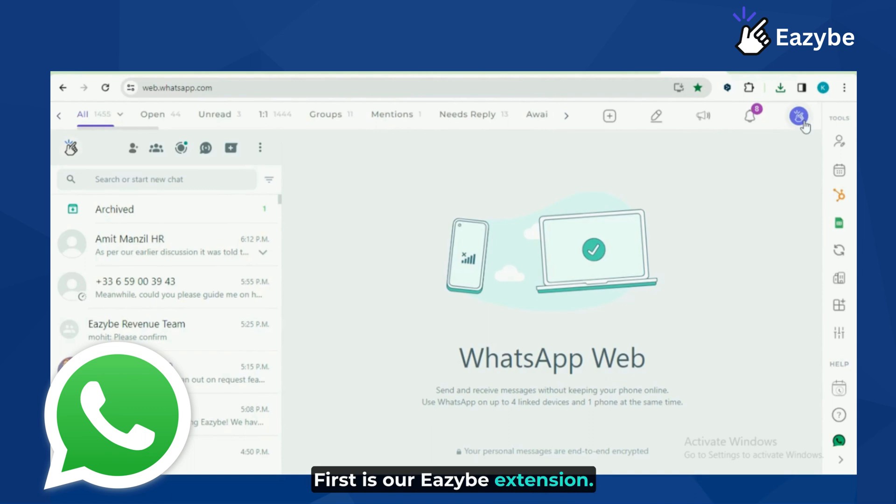
- Open the Eazybe profile panel and scroll to its Changelog and Roadmap support options
left_click(799, 115)
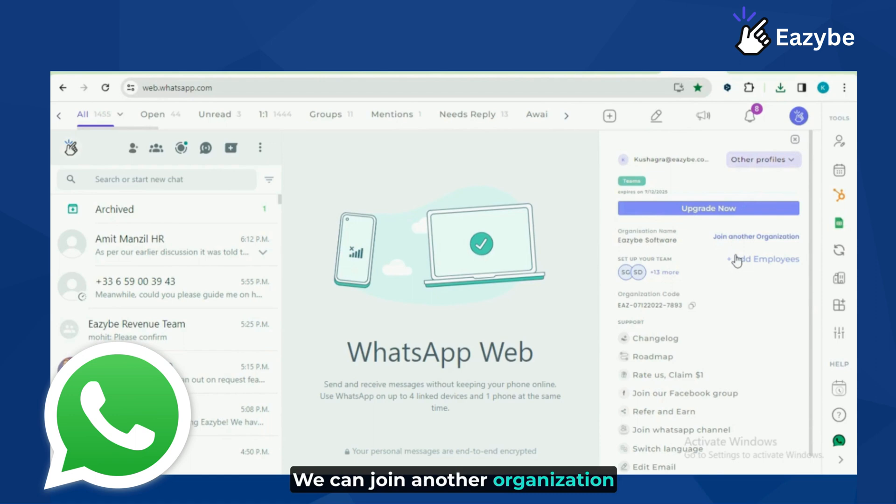
scroll("down", 3)
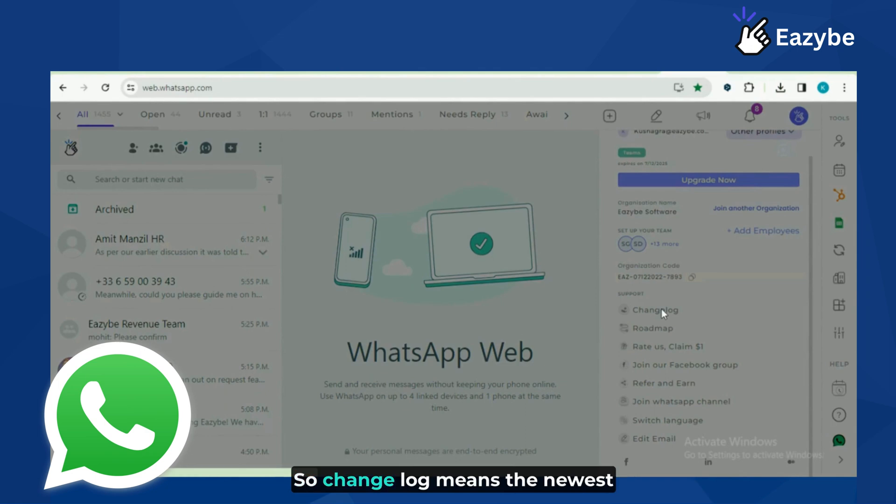
left_click(655, 310)
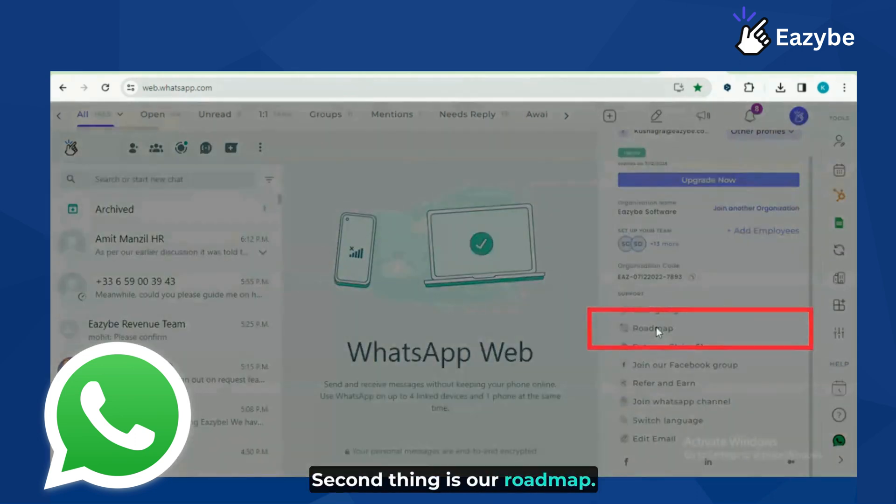
left_click(654, 329)
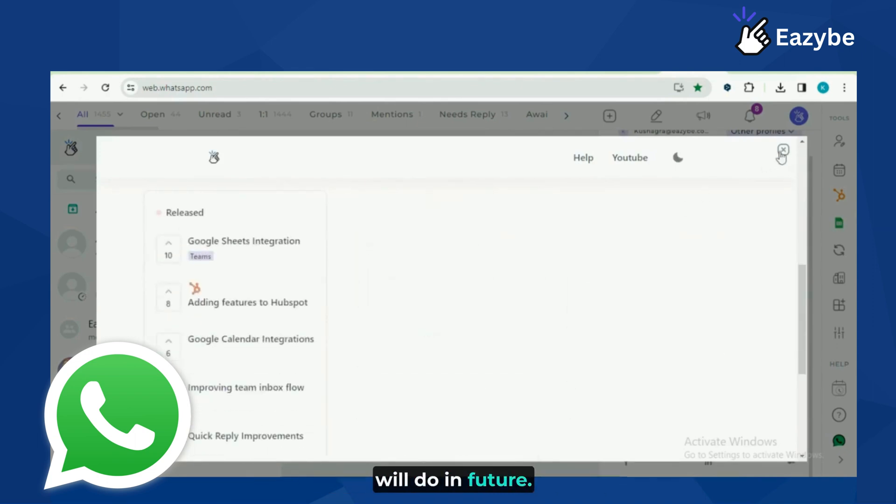
left_click(782, 150)
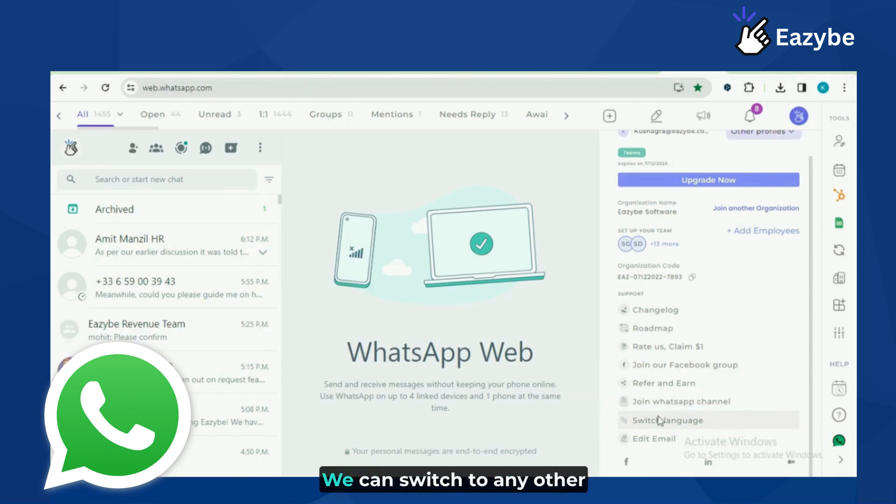
mouse_move(658, 439)
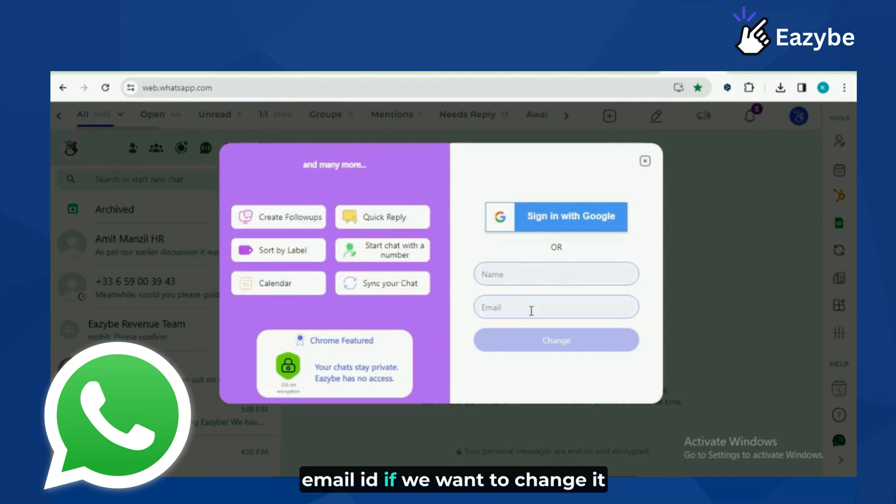
mouse_move(644, 161)
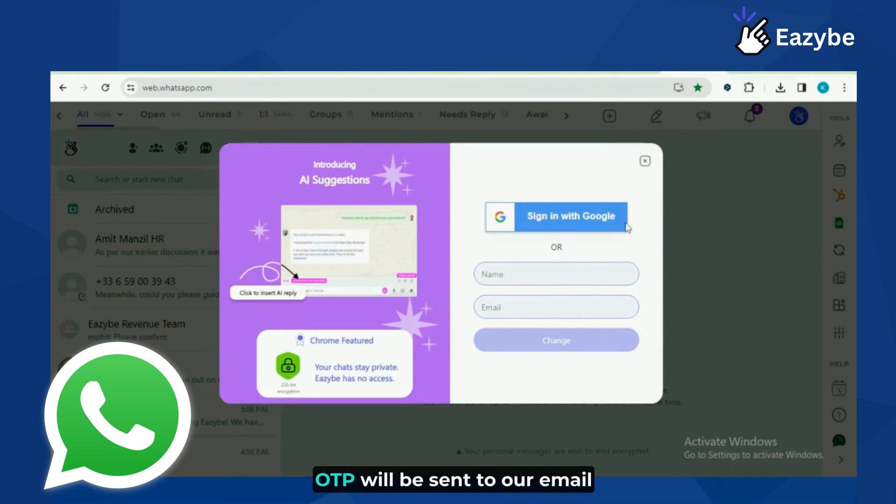
mouse_move(646, 189)
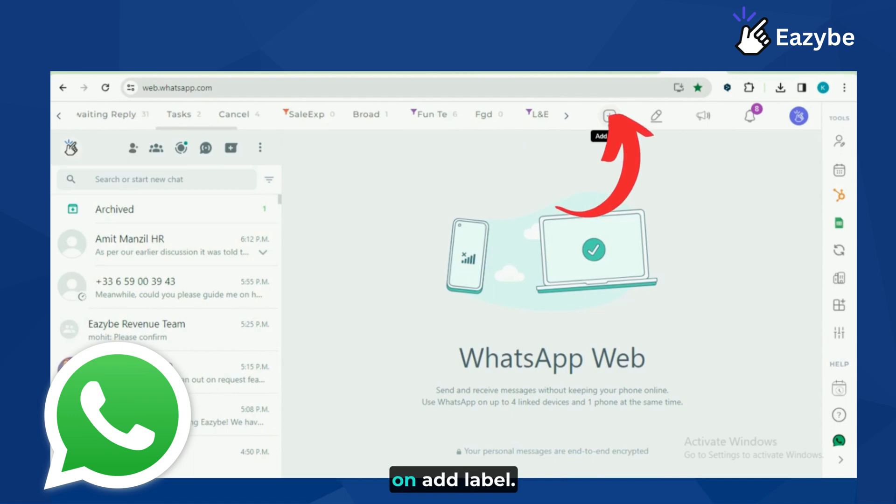
left_click(608, 115)
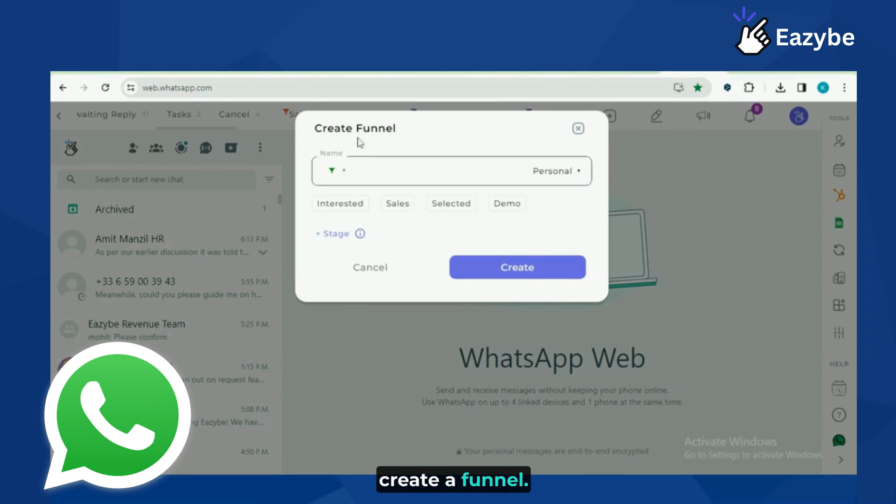
left_click(332, 233)
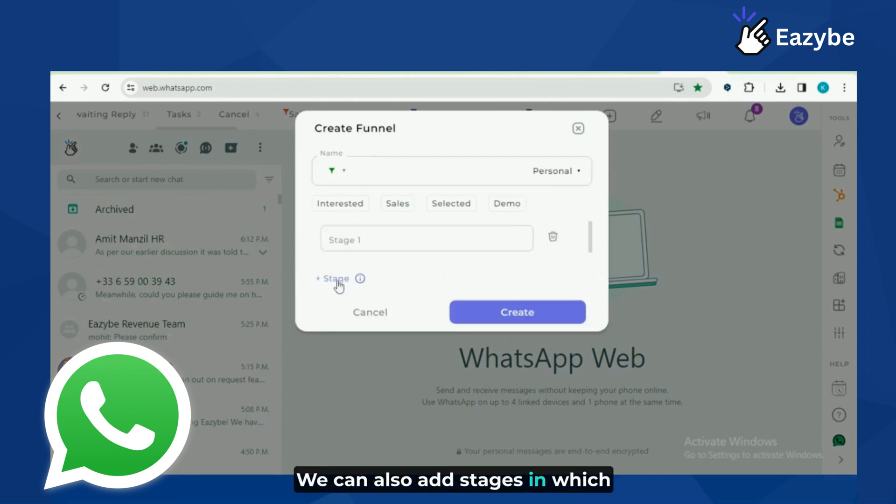
left_click(333, 279)
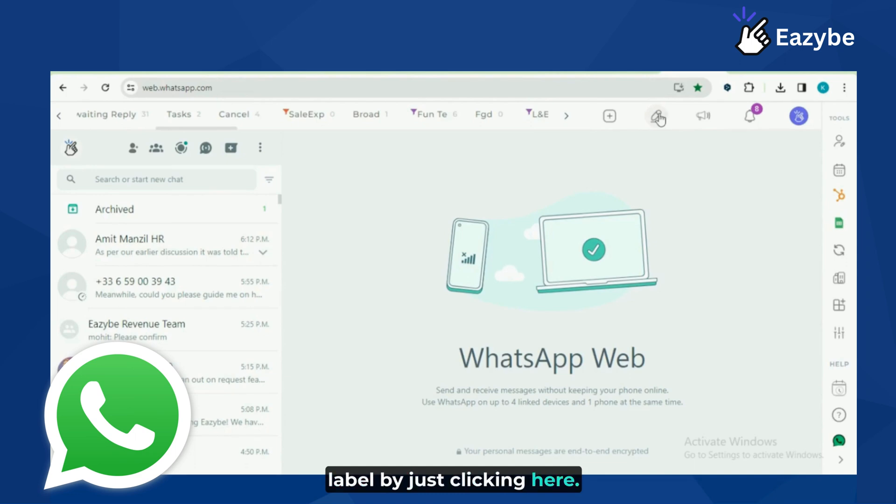
left_click(657, 116)
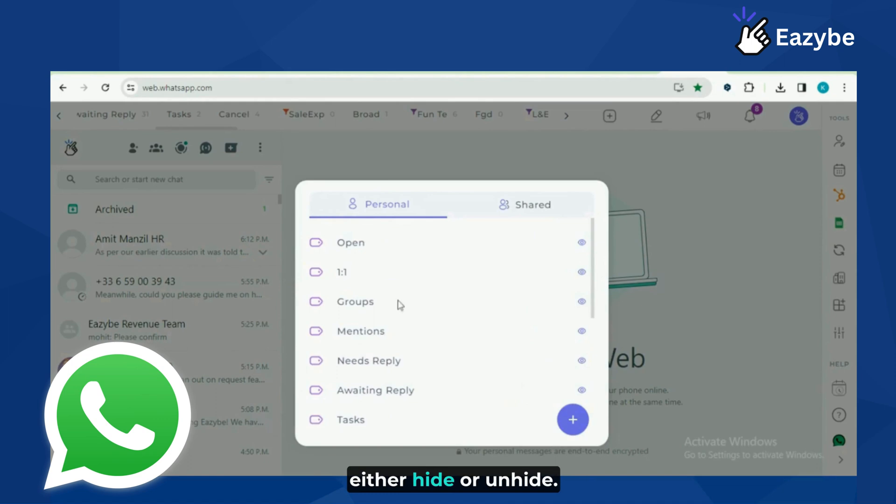
scroll("down", 3)
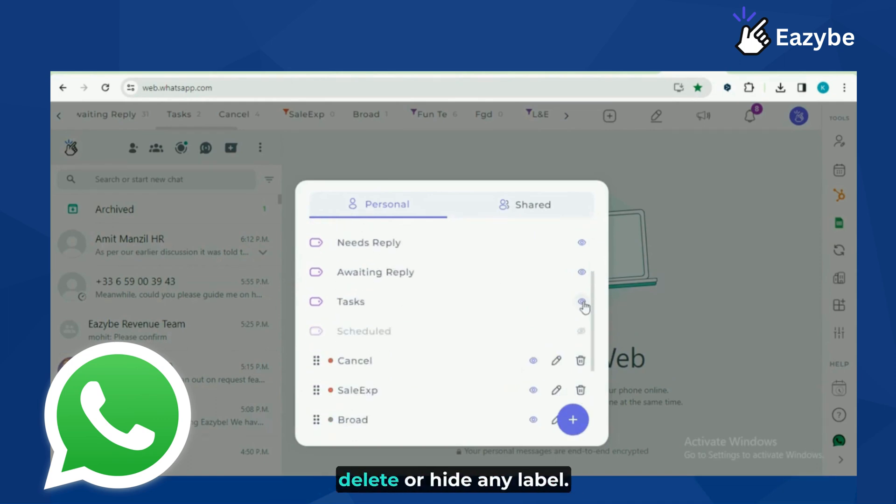
scroll("down", 3)
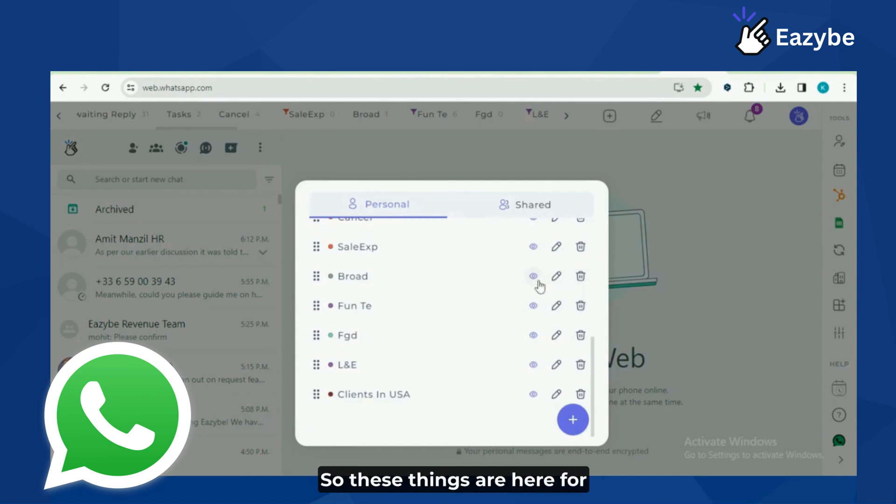
left_click(525, 205)
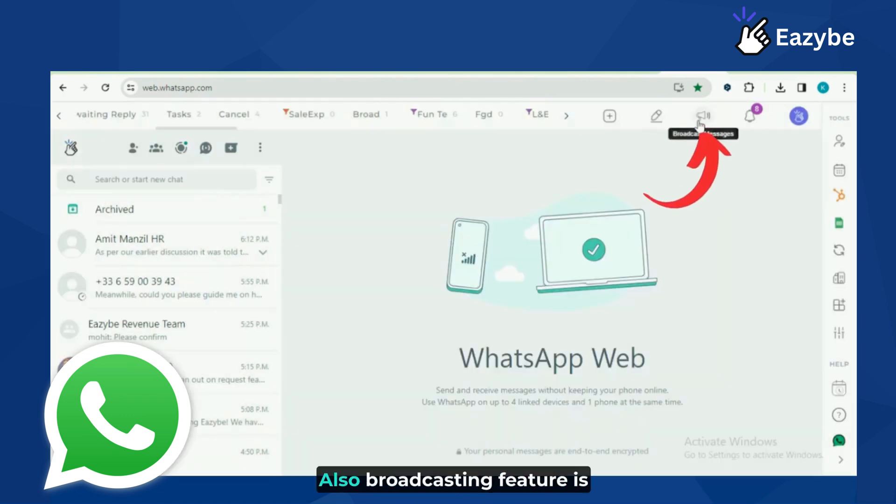
left_click(704, 116)
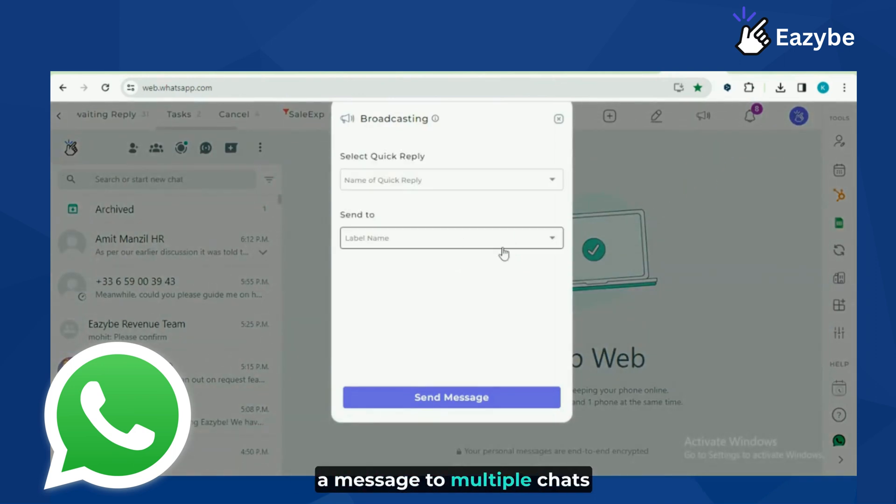
left_click(451, 180)
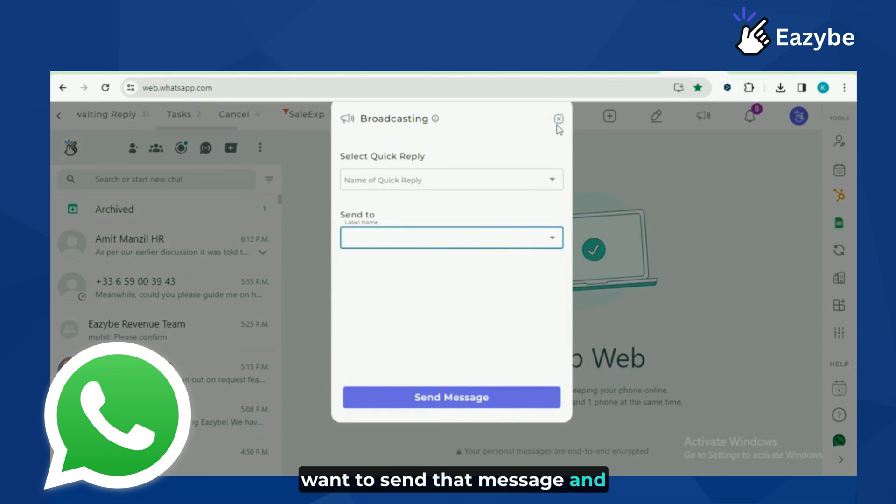
mouse_move(554, 146)
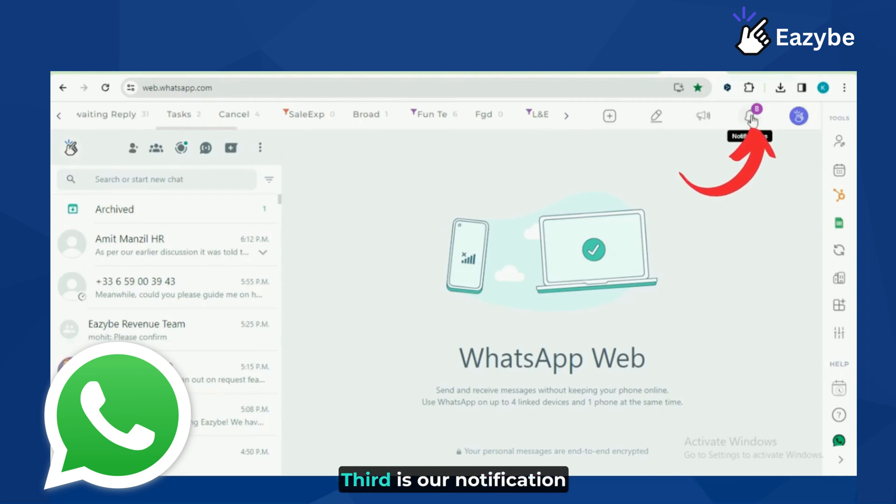
- Open the bell Notifications panel listing pending task reminders
left_click(751, 116)
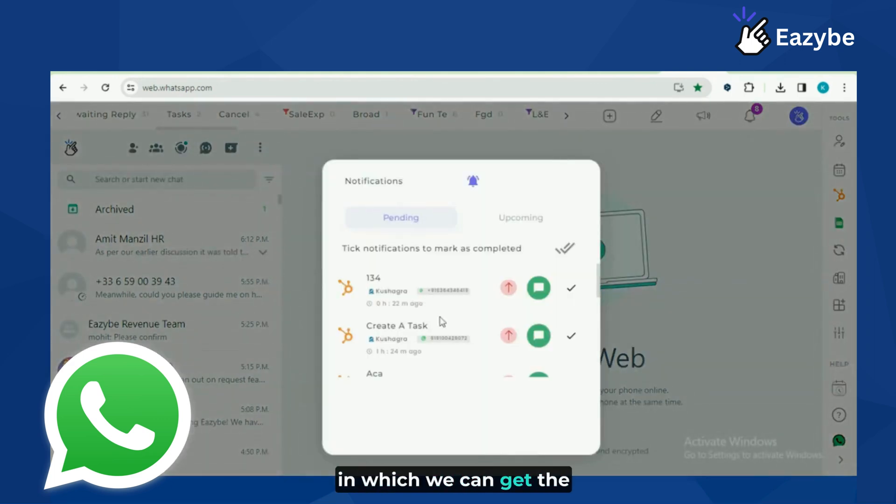
mouse_move(448, 318)
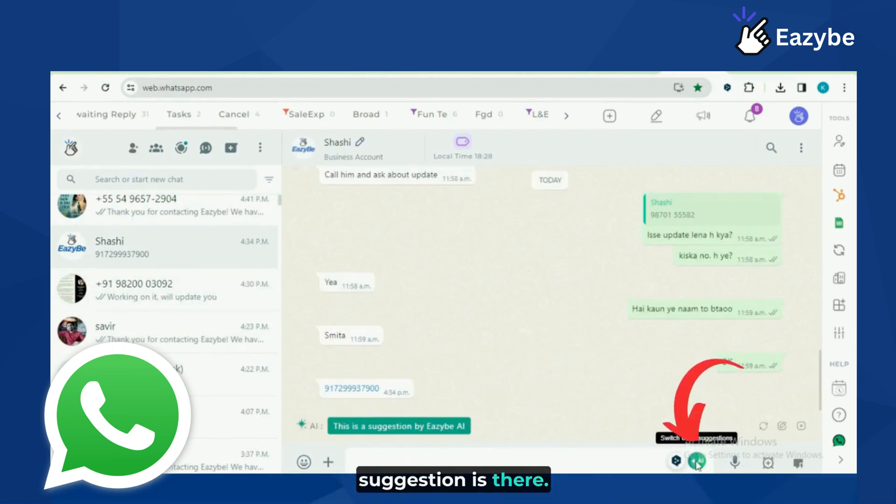
- Switch off the AI reply suggestion toggle beside the message box in Shashi's chat
left_click(699, 462)
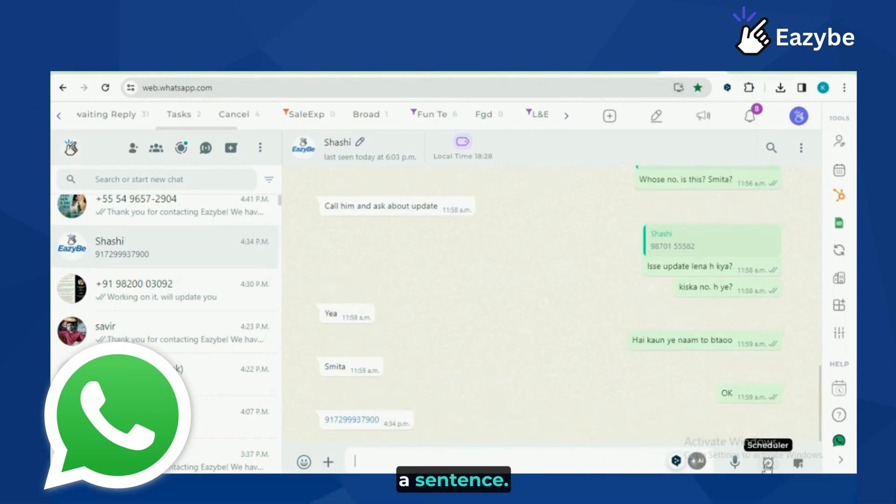
- Schedule a 'Hello Eazybe' message to Shashi with Repeat After and an interval chosen
left_click(768, 463)
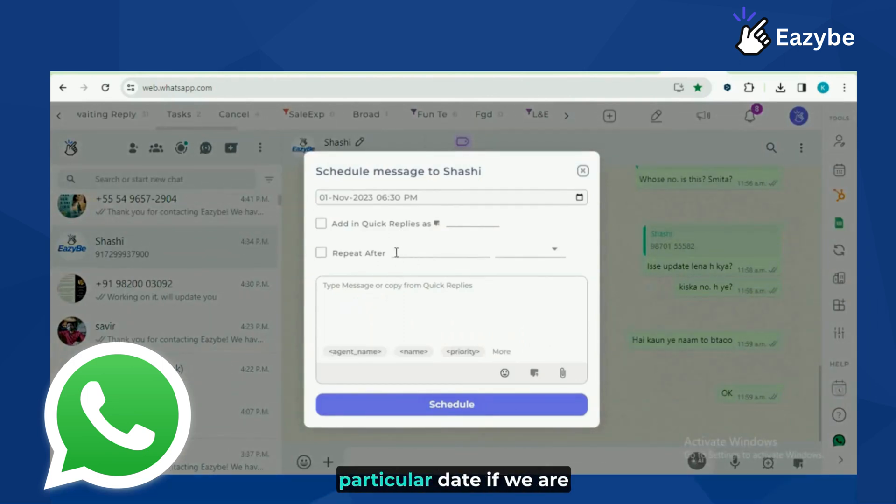
left_click(321, 253)
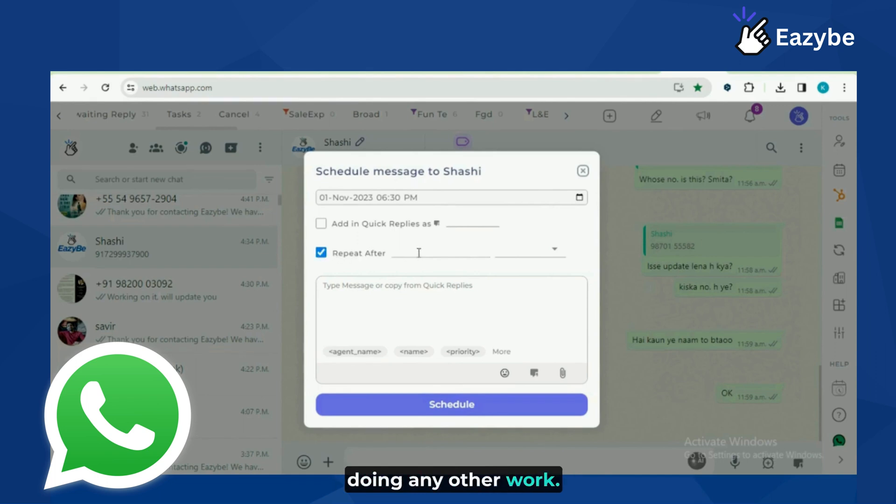
left_click(551, 249)
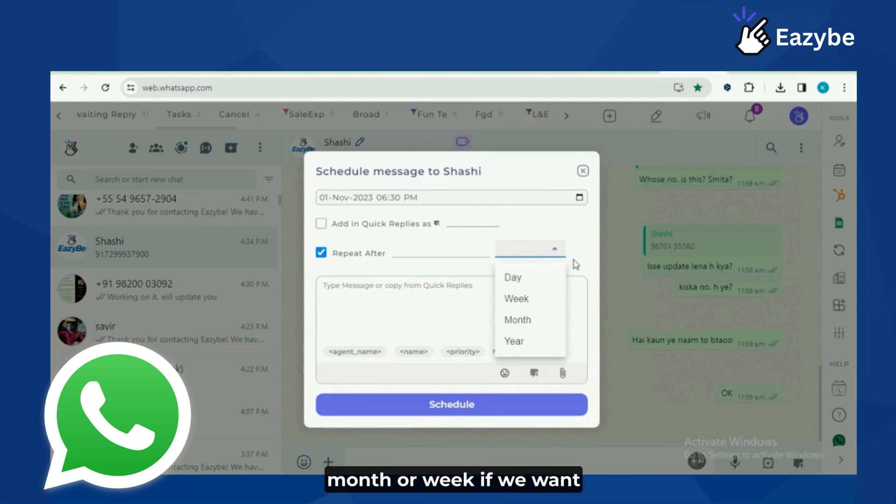
left_click(583, 171)
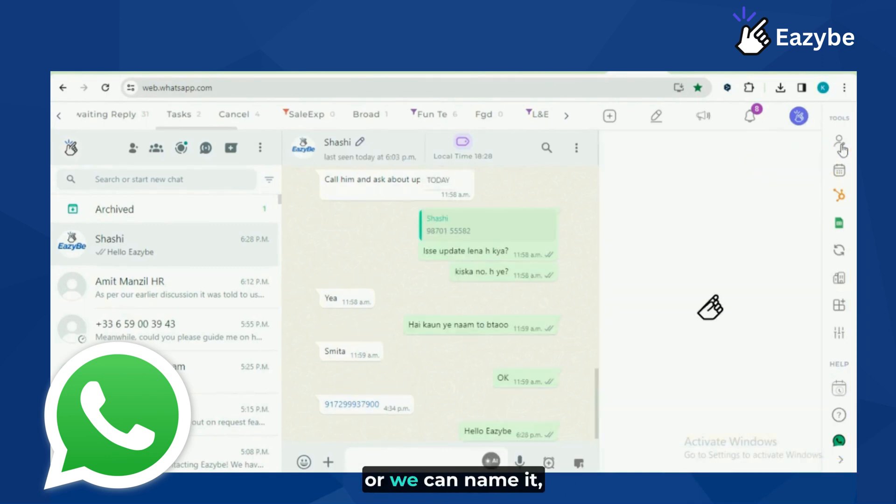
- Open Shashi's contact panel and view its Followup and Tasks tabs
left_click(840, 143)
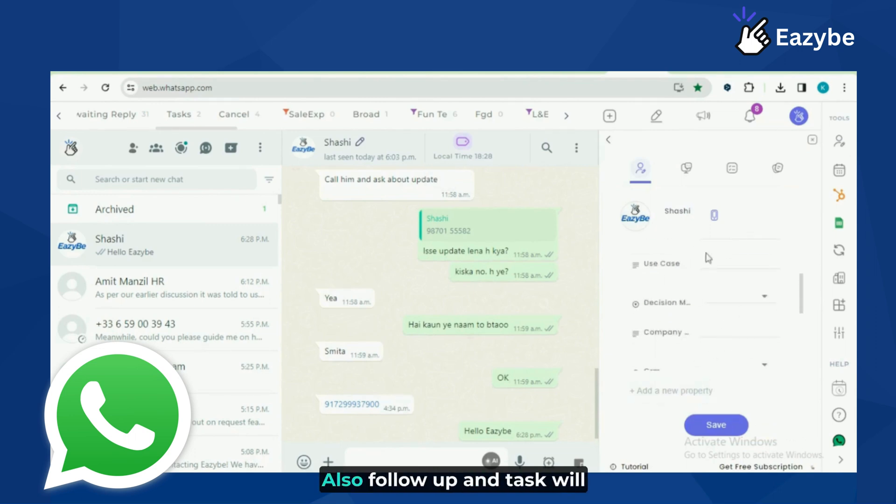
left_click(686, 169)
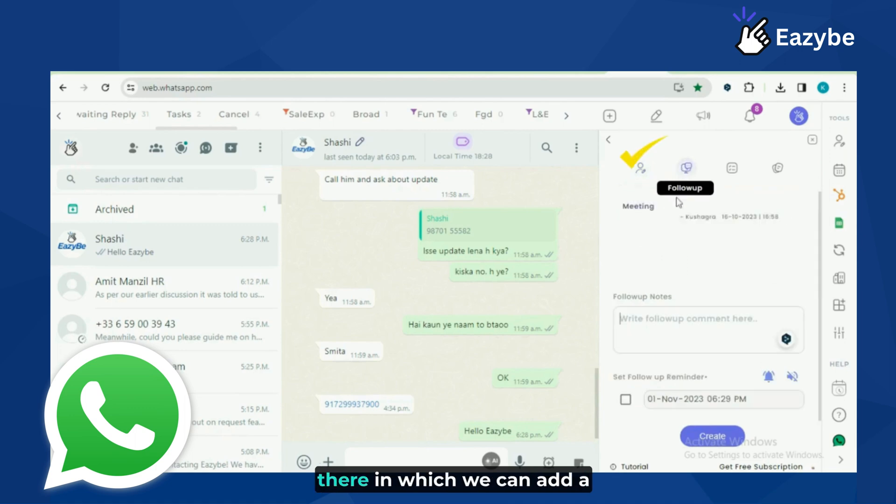
left_click(731, 168)
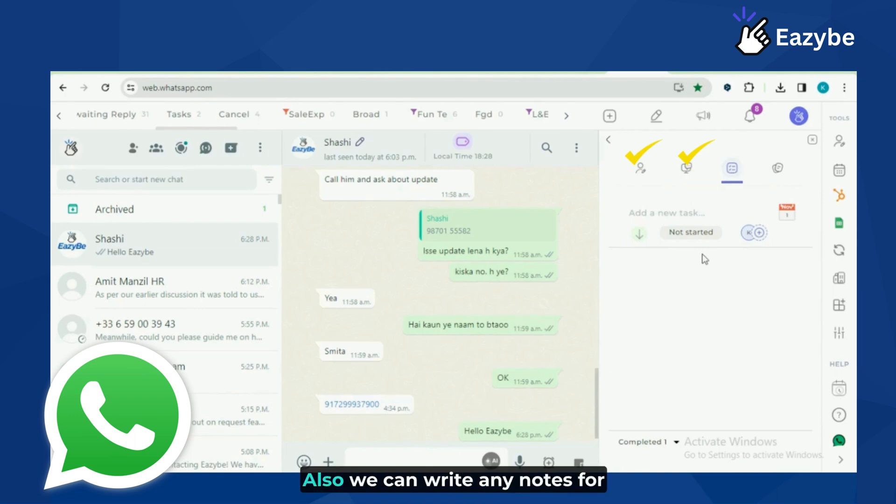
mouse_move(776, 168)
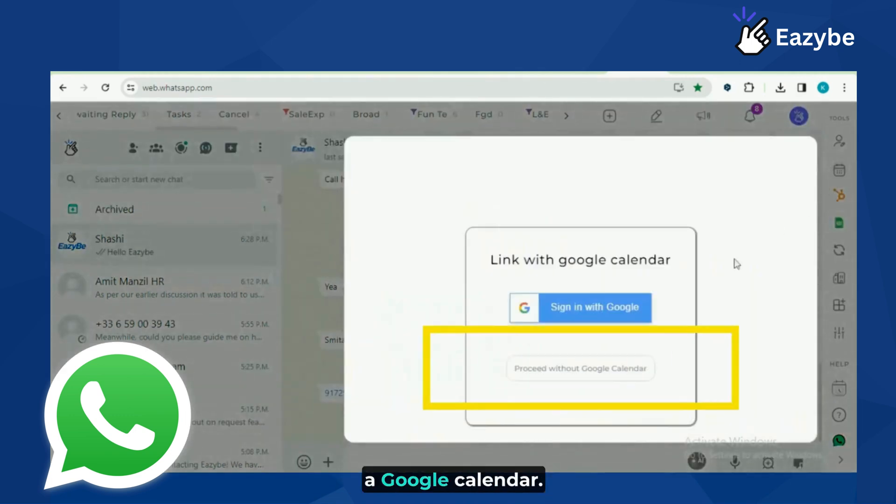
- Dismiss the calendar prompt with 'Proceed without Google Calendar'
left_click(580, 368)
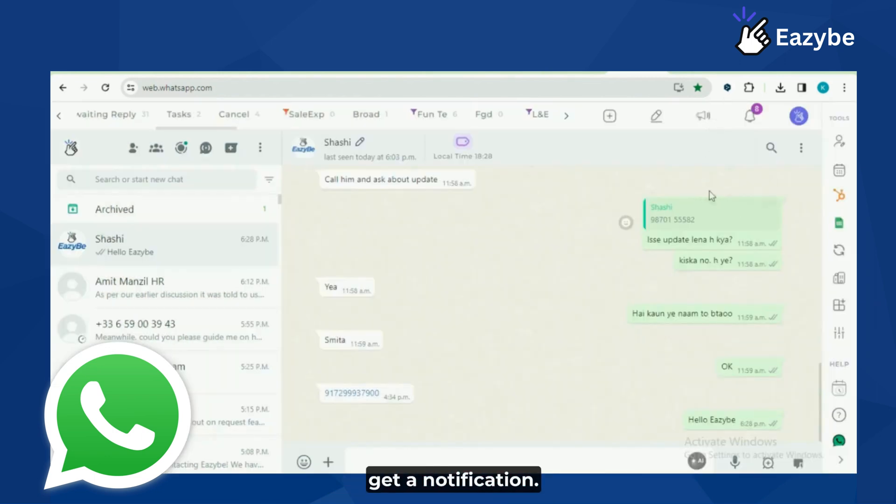
mouse_move(841, 305)
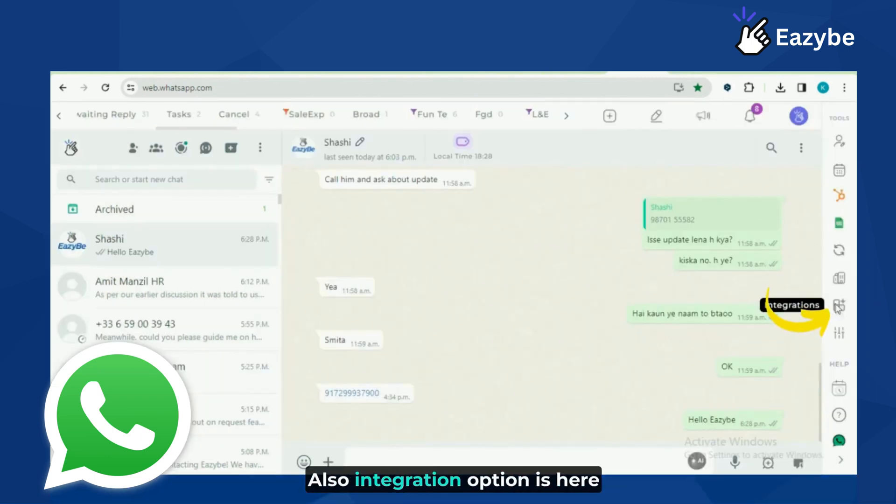
left_click(840, 303)
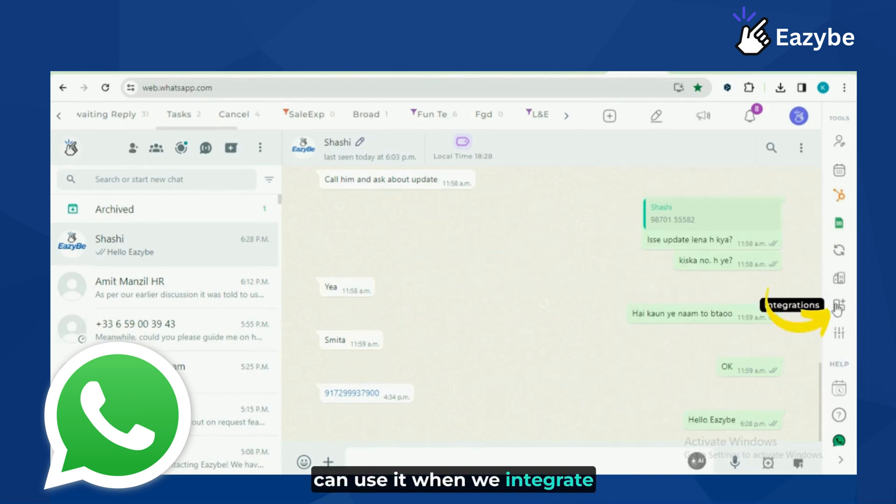
left_click(840, 303)
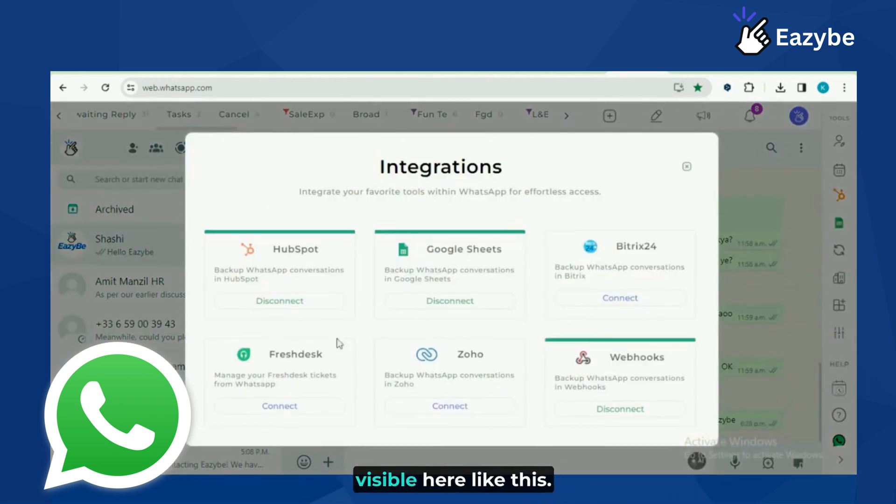
left_click(686, 166)
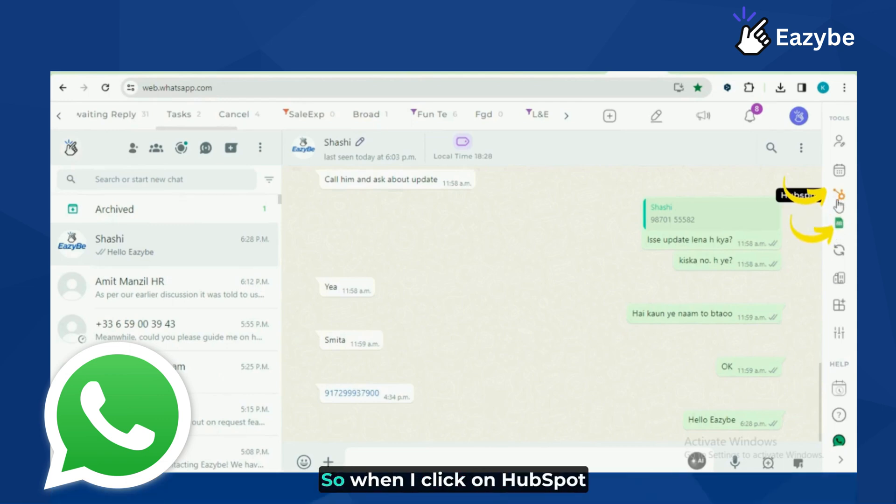
- View Shashi's HubSpot properties and tasks, and bring up the Sync to team inbox options
left_click(841, 193)
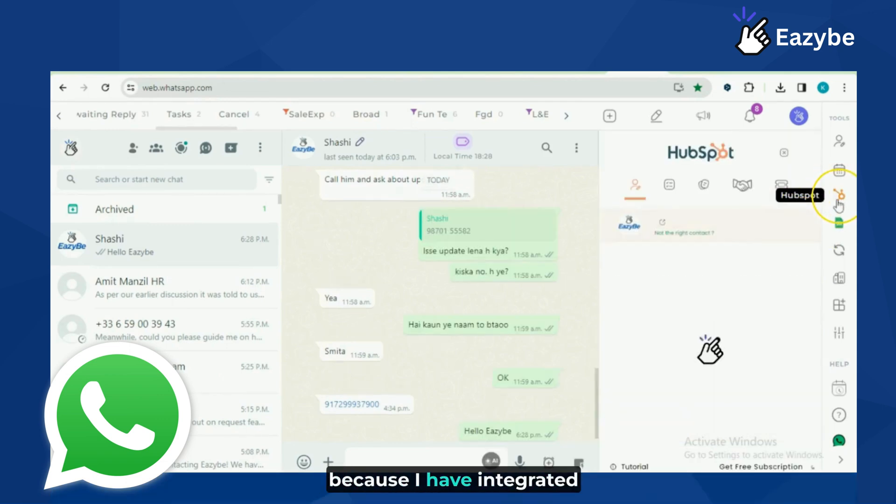
left_click(839, 193)
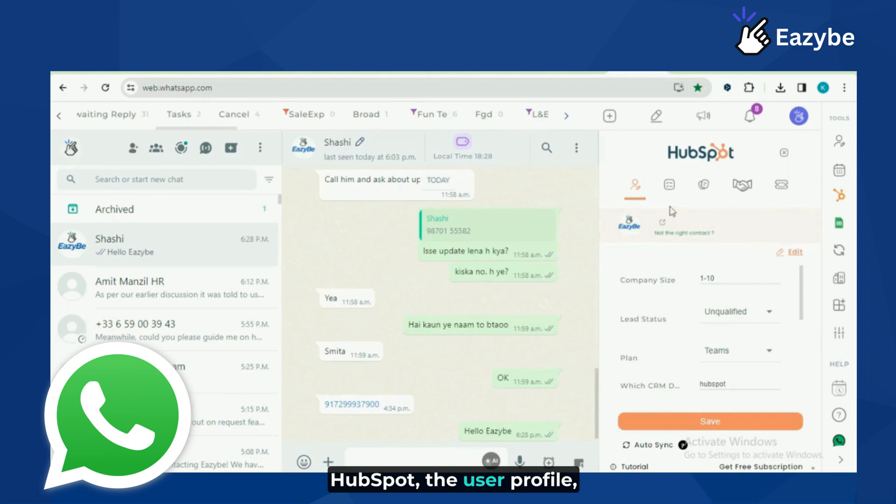
left_click(703, 185)
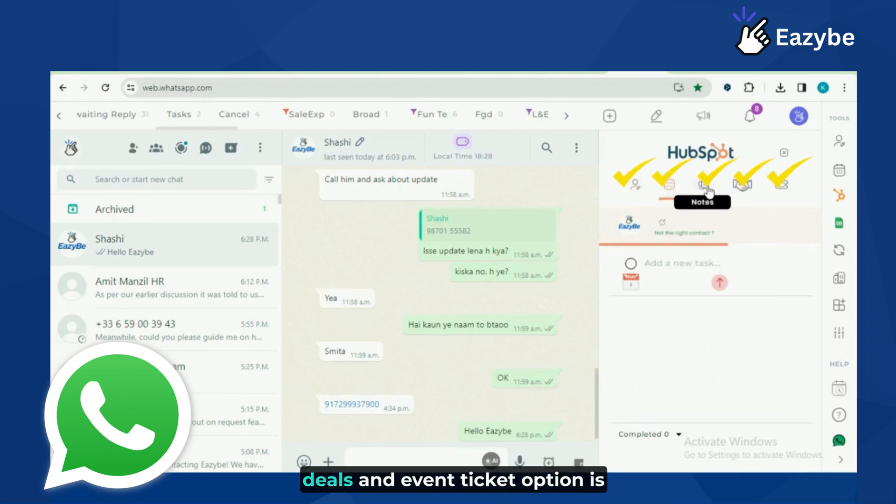
mouse_move(779, 188)
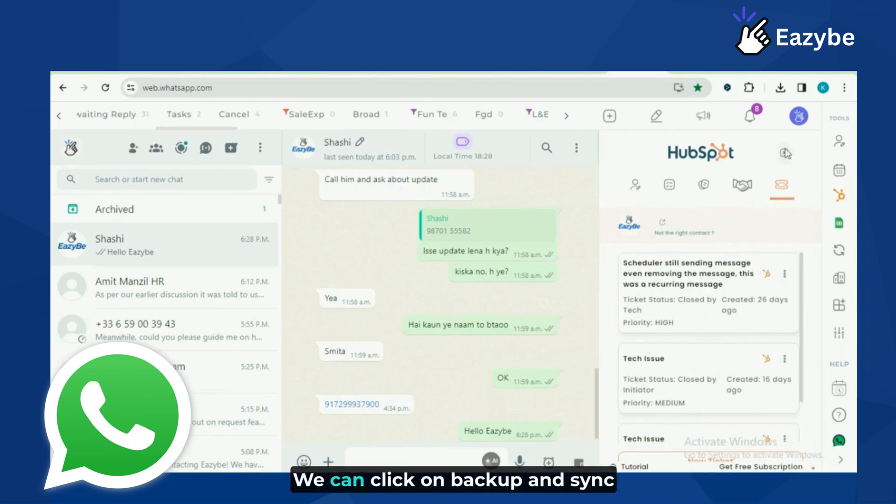
left_click(786, 153)
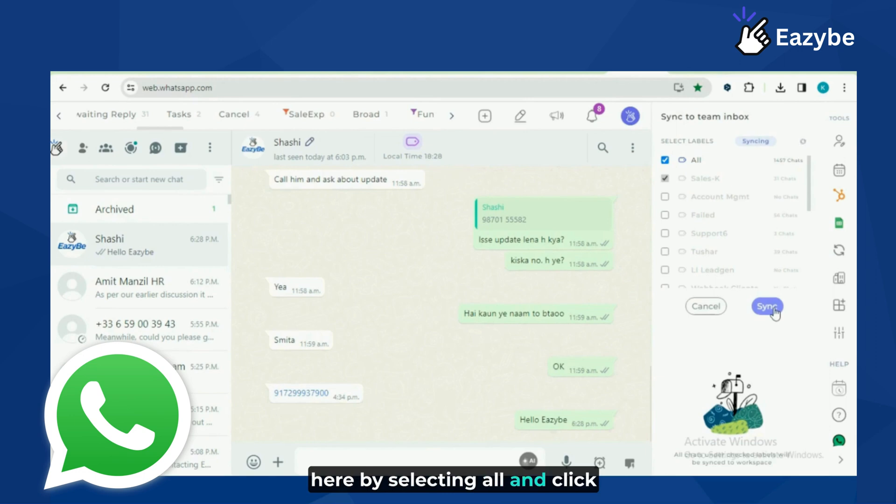
- Keep All labels checked in Sync to team inbox and start the sync
left_click(767, 306)
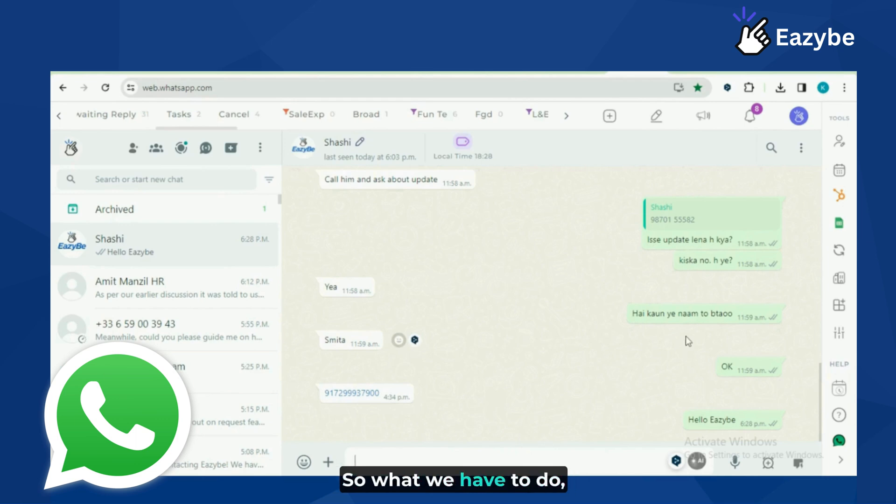
mouse_move(842, 278)
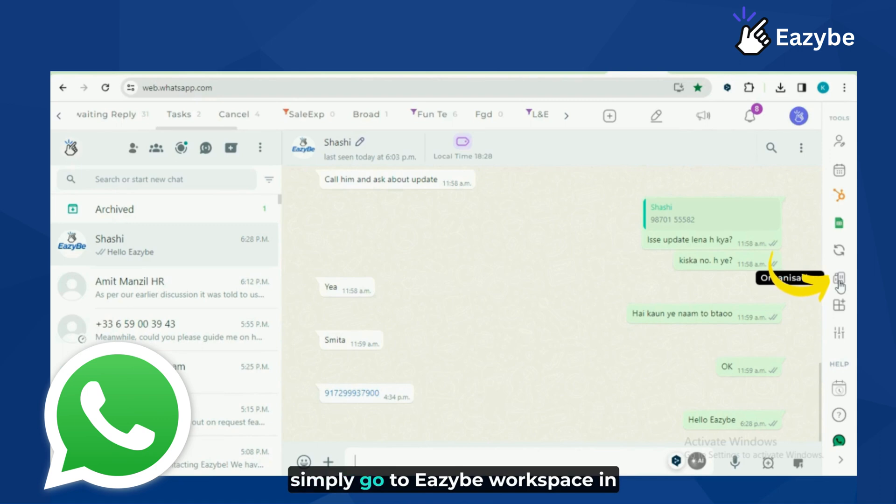
- Verify the sign-in, view the organisation's Employees list, and go to Team Inbox
left_click(840, 282)
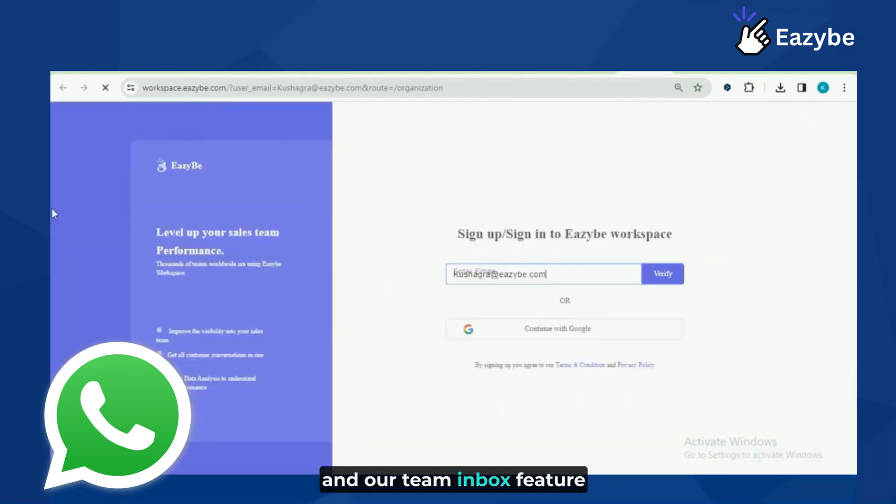
left_click(663, 274)
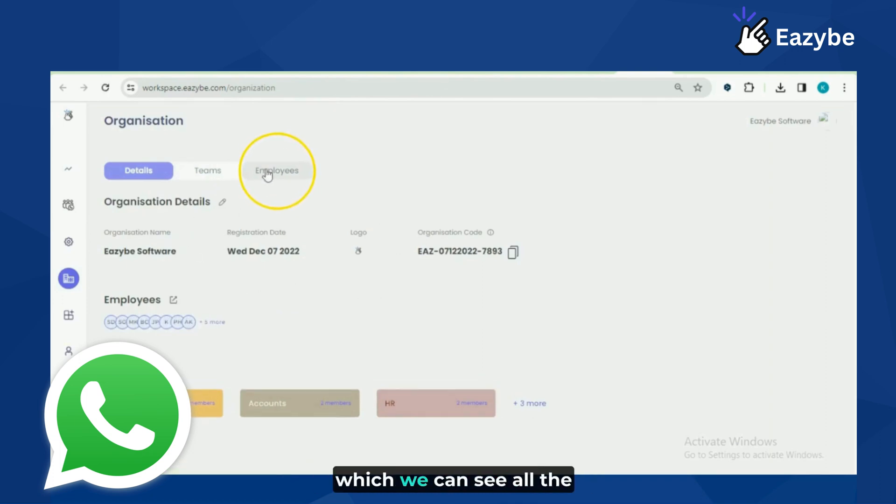
left_click(277, 170)
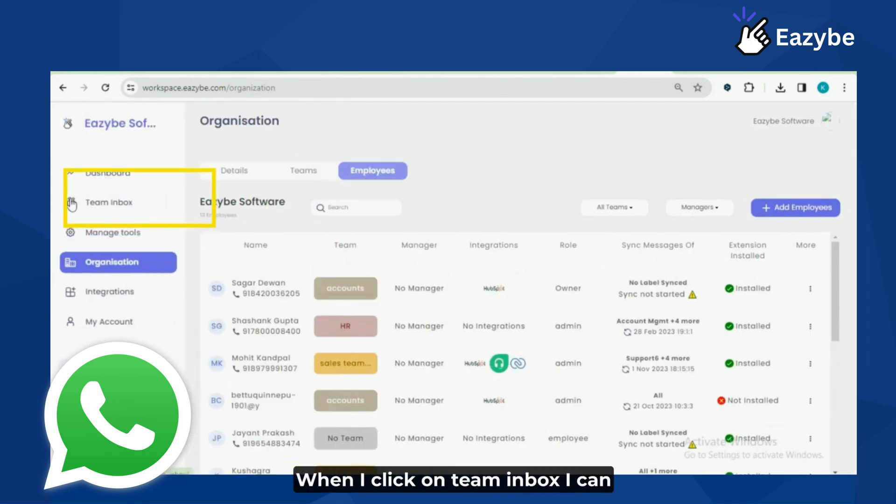
left_click(109, 202)
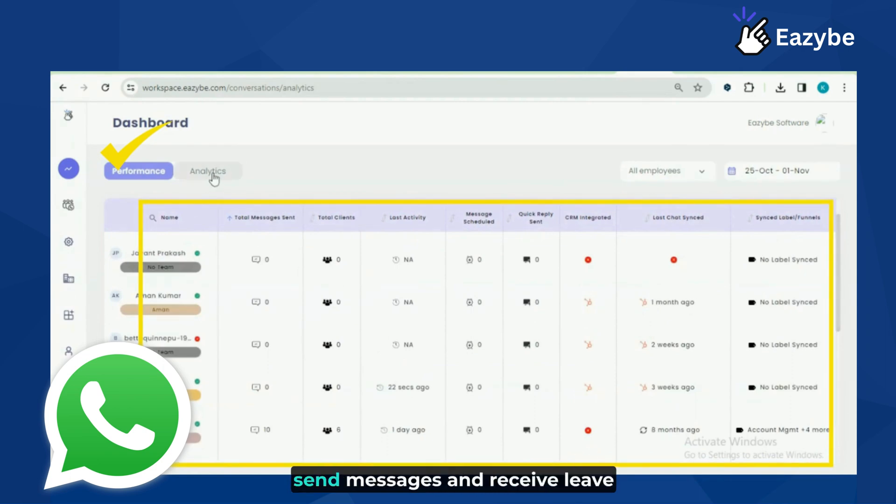
- Show the Dashboard Analytics message counts and scroll down to the Chat Details chart
left_click(208, 170)
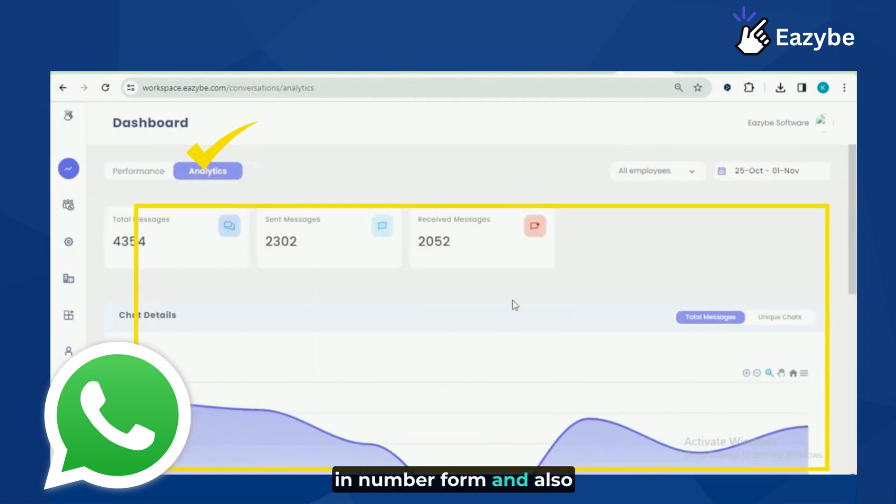
scroll("down", 3)
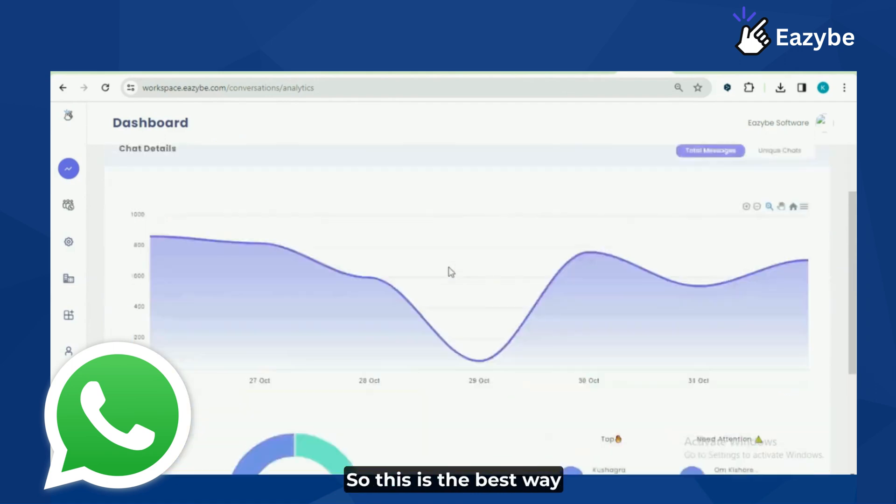
scroll("down", 3)
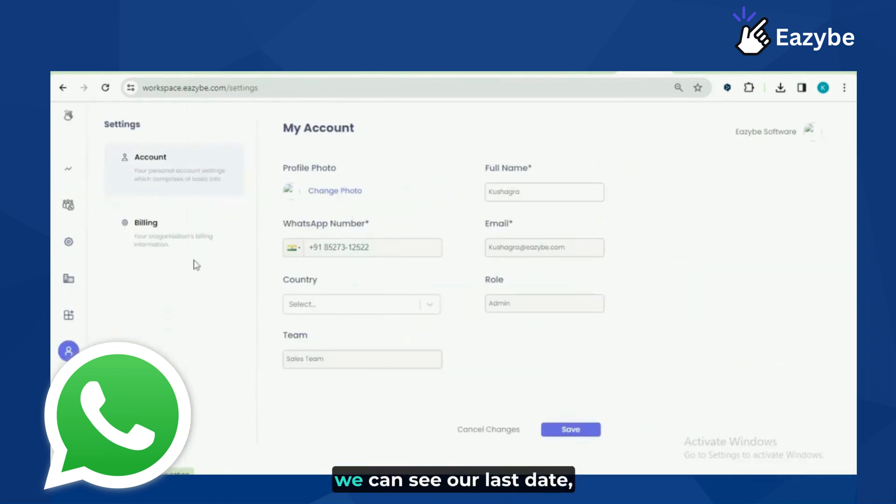
- Show Billing with the Teams plan valid till 12 Jul 25 and seat usage
left_click(145, 223)
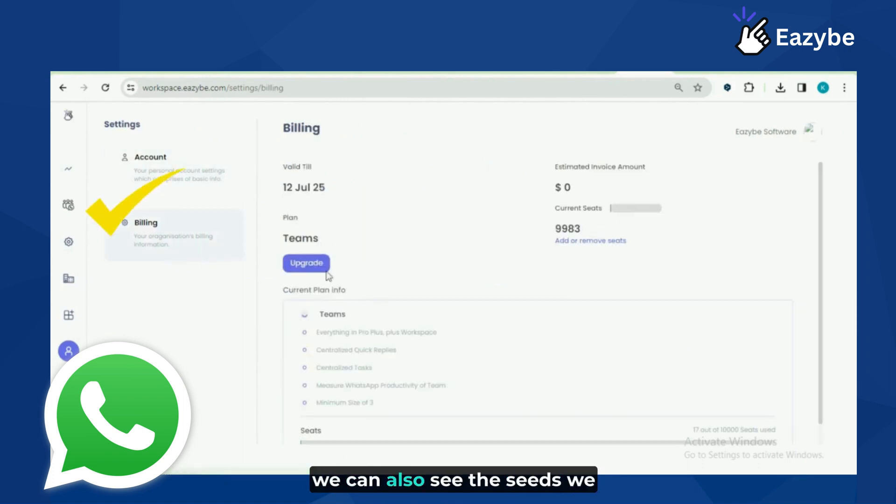